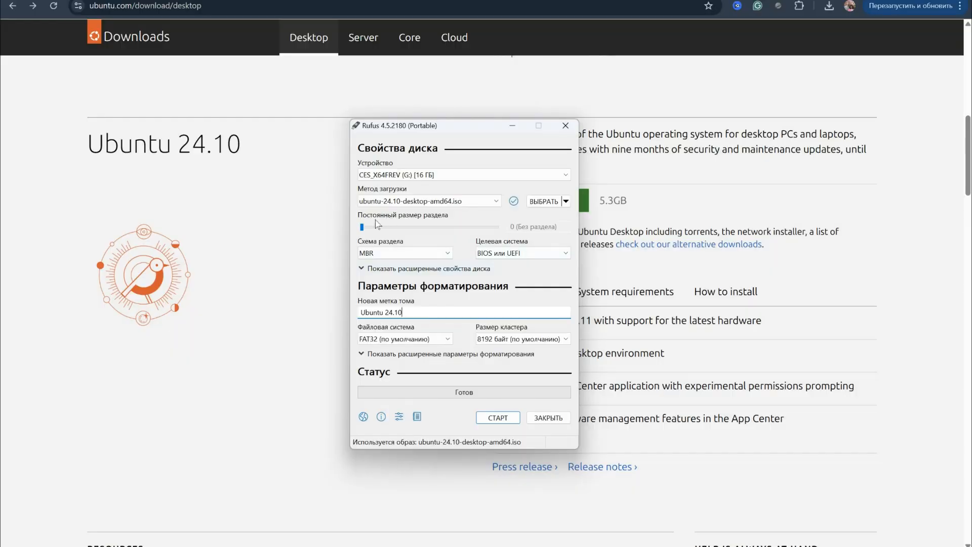
- Start writing the Ubuntu 24.10 ISO to the 16 GB USB drive with MBR and FAT32
{"action": "left_click", "coordinate": [497, 416]}
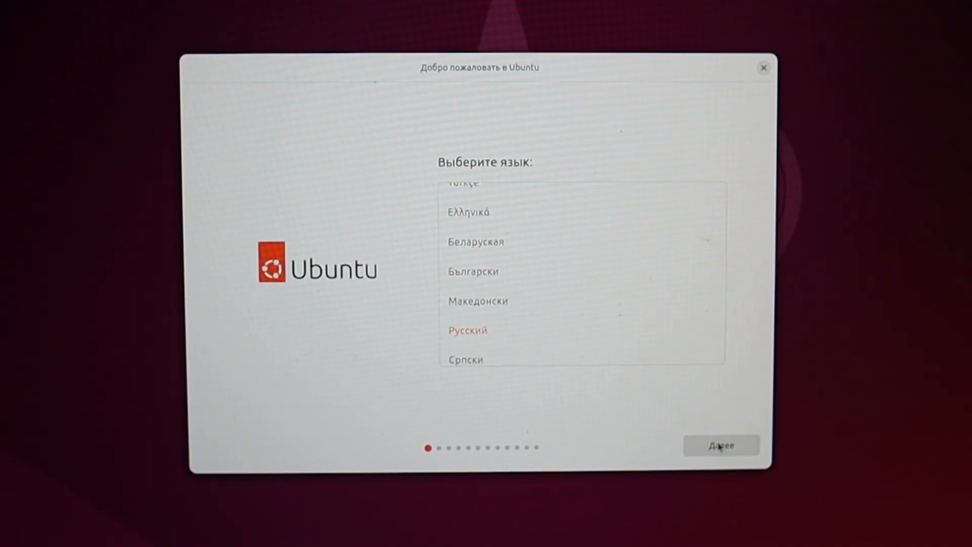
- Keep Russian language and keyboard layout and continue without an internet connection
{"action": "left_click", "coordinate": [720, 445]}
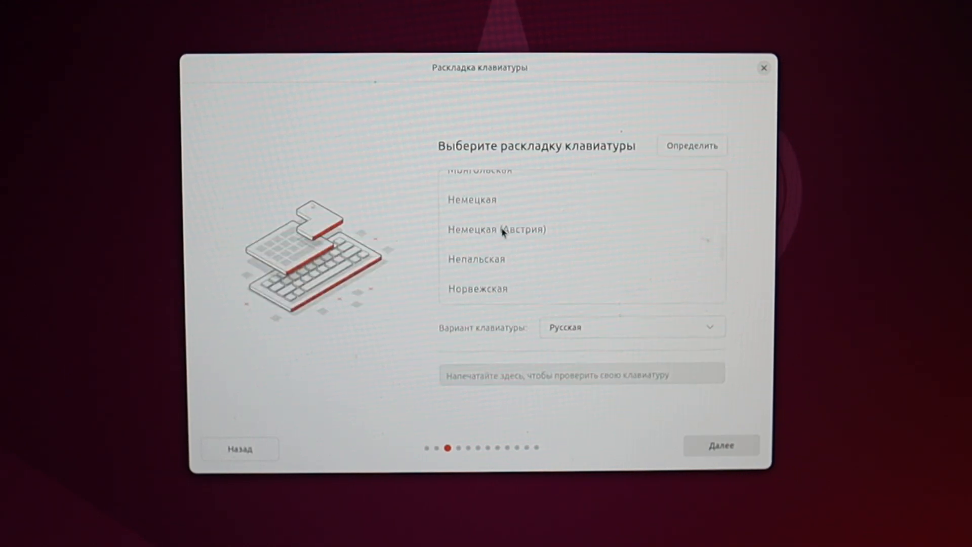
{"action": "left_click", "coordinate": [720, 445]}
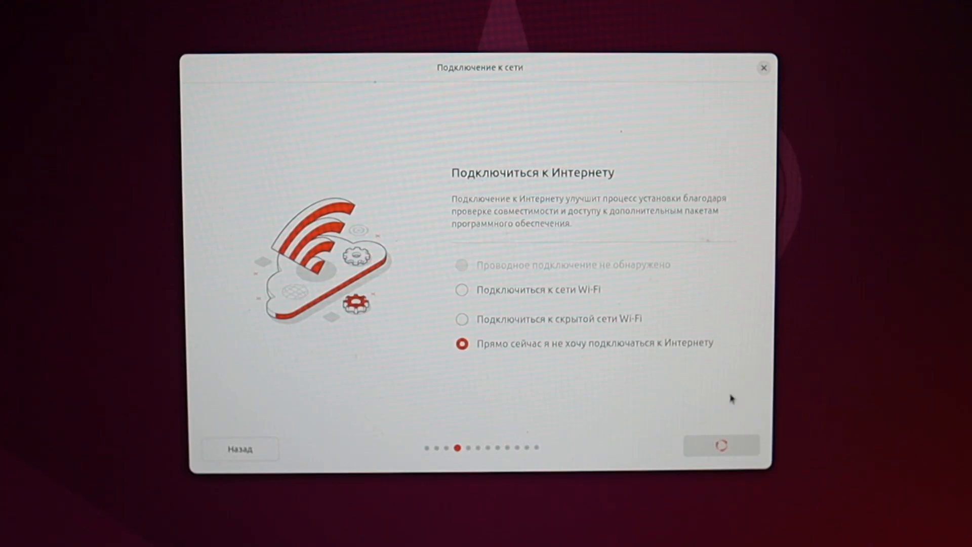
{"action": "left_click", "coordinate": [721, 446]}
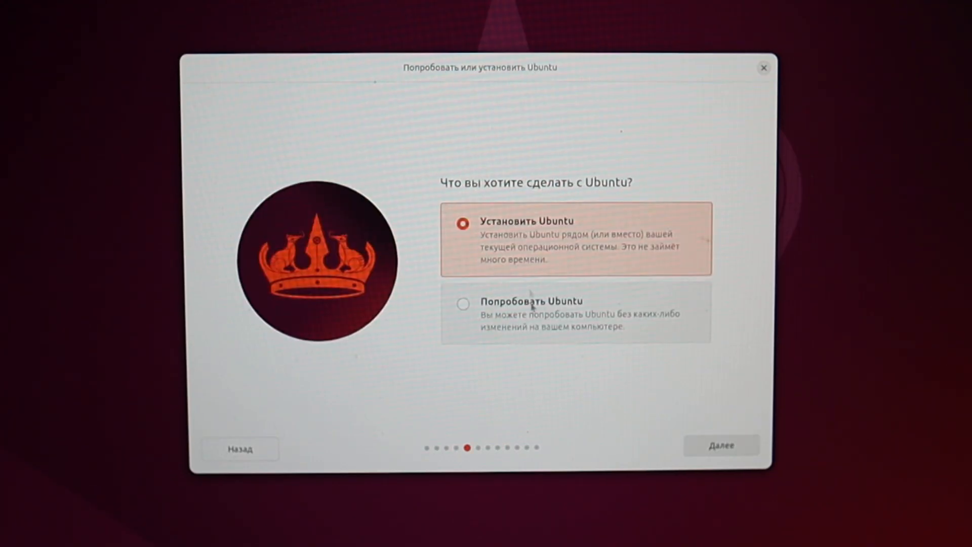
{"action": "mouse_move", "coordinate": [692, 442]}
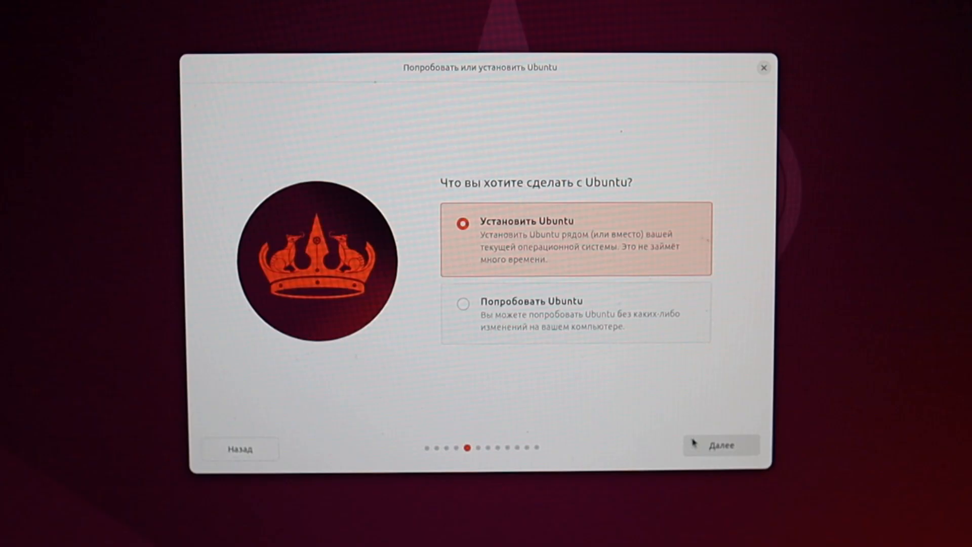
- Choose Install Ubuntu, interactive mode, the extended app set and third-party graphics drivers
{"action": "left_click", "coordinate": [720, 445]}
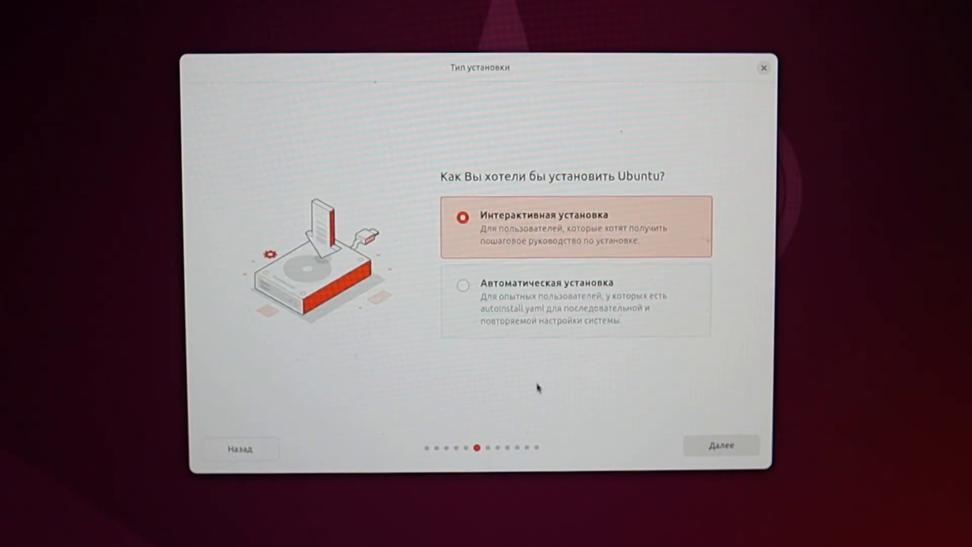
{"action": "left_click", "coordinate": [720, 445]}
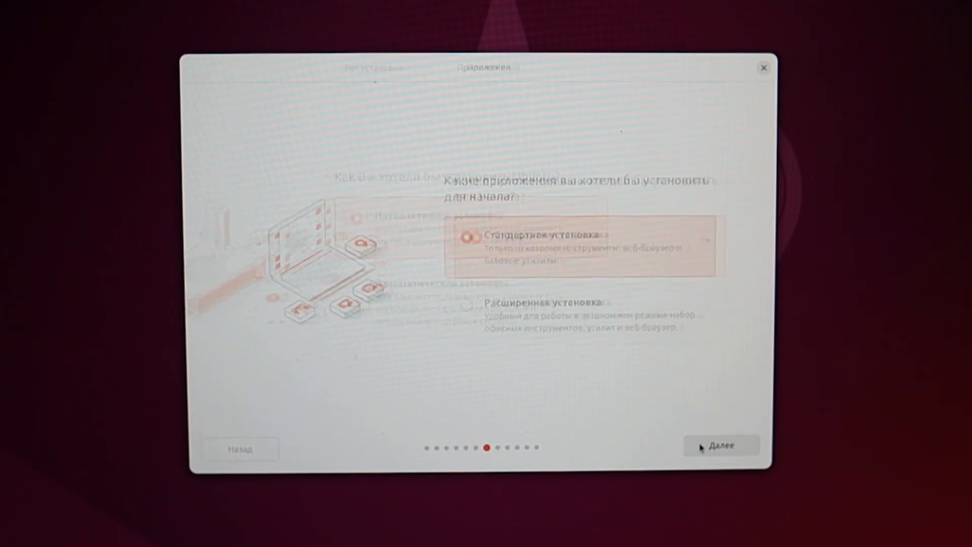
{"action": "left_click", "coordinate": [462, 303]}
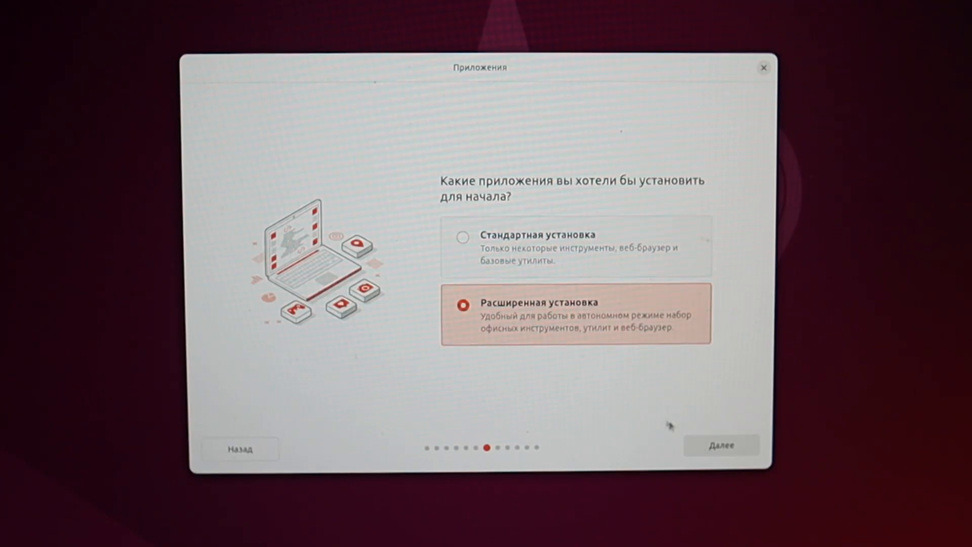
{"action": "left_click", "coordinate": [719, 444]}
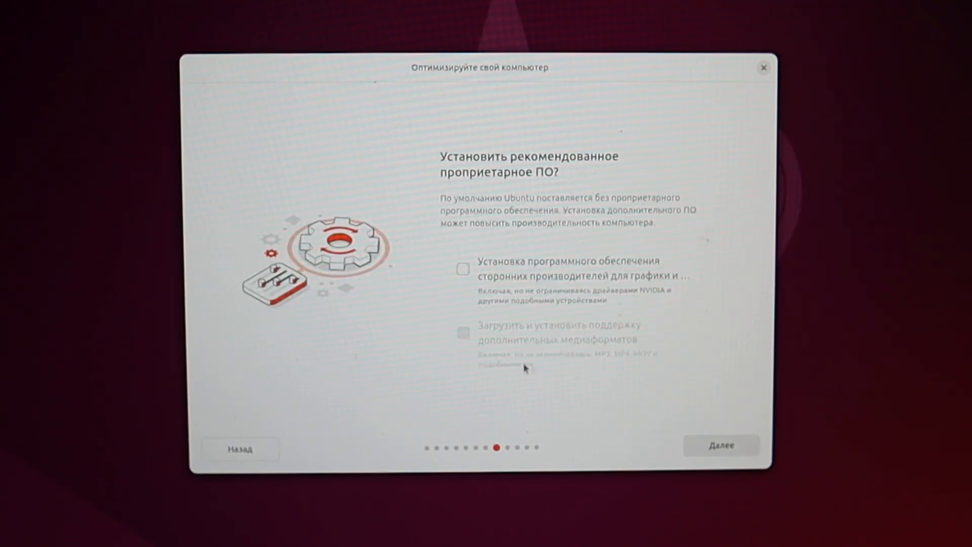
{"action": "left_click", "coordinate": [463, 268]}
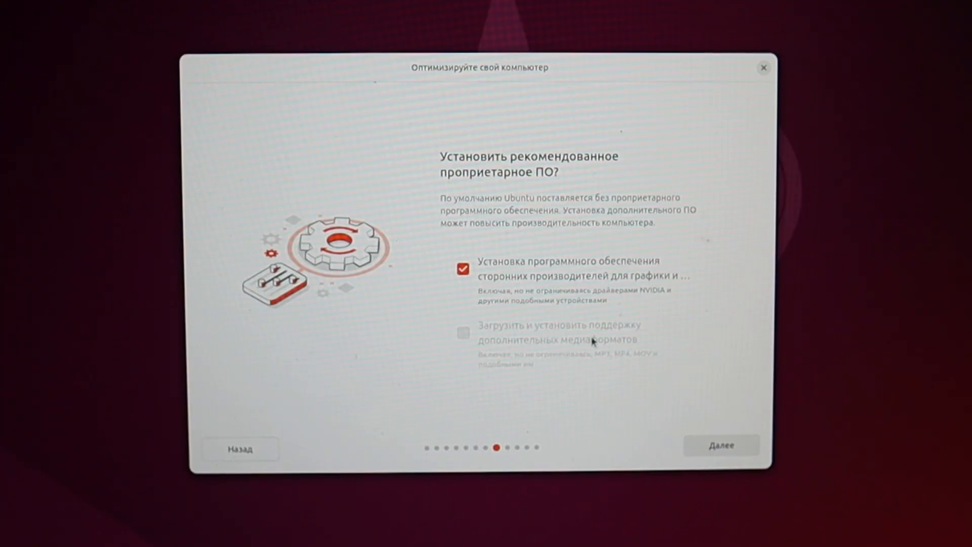
{"action": "left_click", "coordinate": [720, 445]}
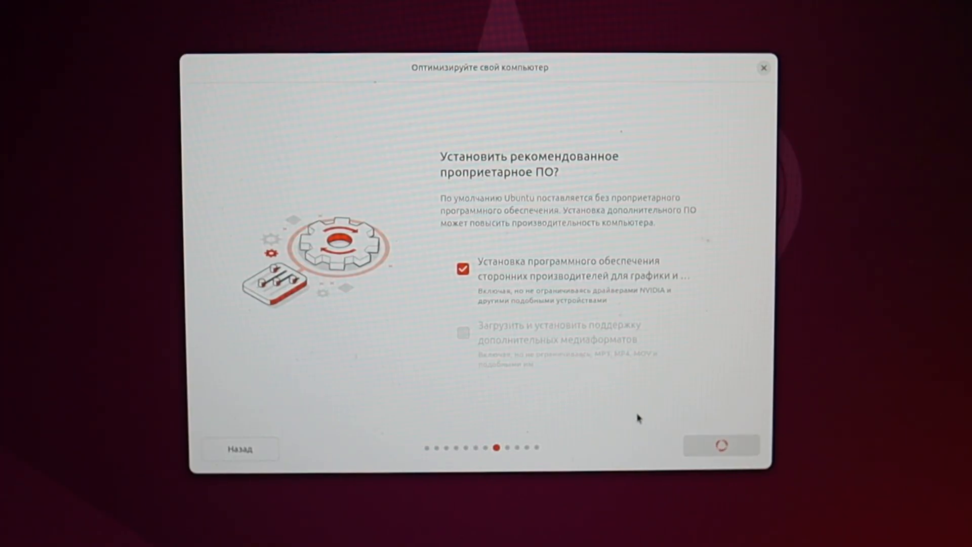
- Choose manual installation to reach the partition table and select the sda3 NTFS partition
{"action": "left_click", "coordinate": [720, 446]}
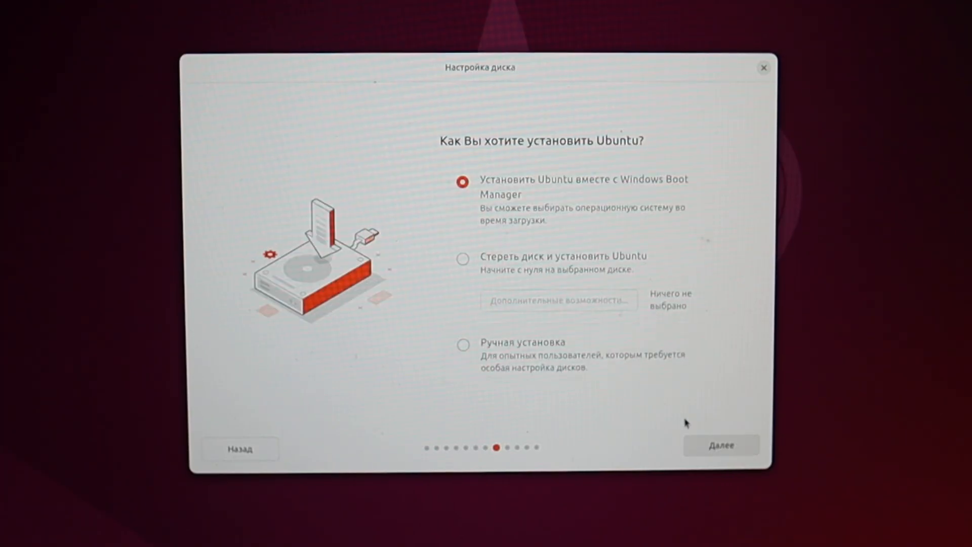
{"action": "mouse_move", "coordinate": [547, 365]}
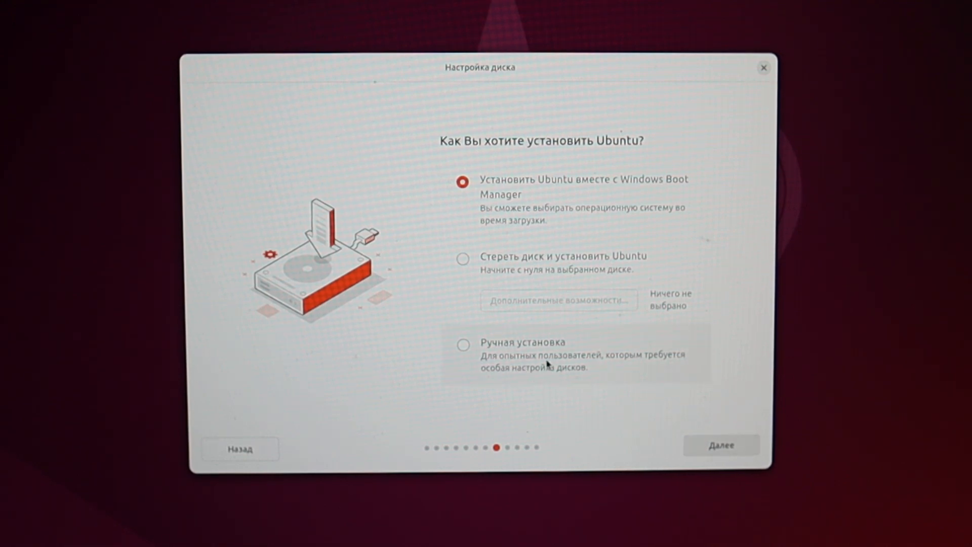
{"action": "left_click", "coordinate": [463, 343]}
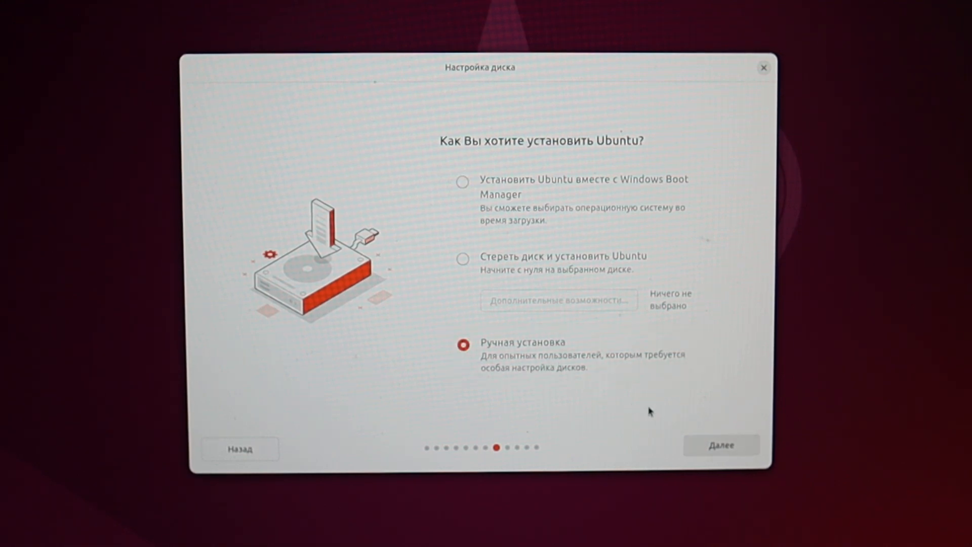
{"action": "mouse_move", "coordinate": [721, 444]}
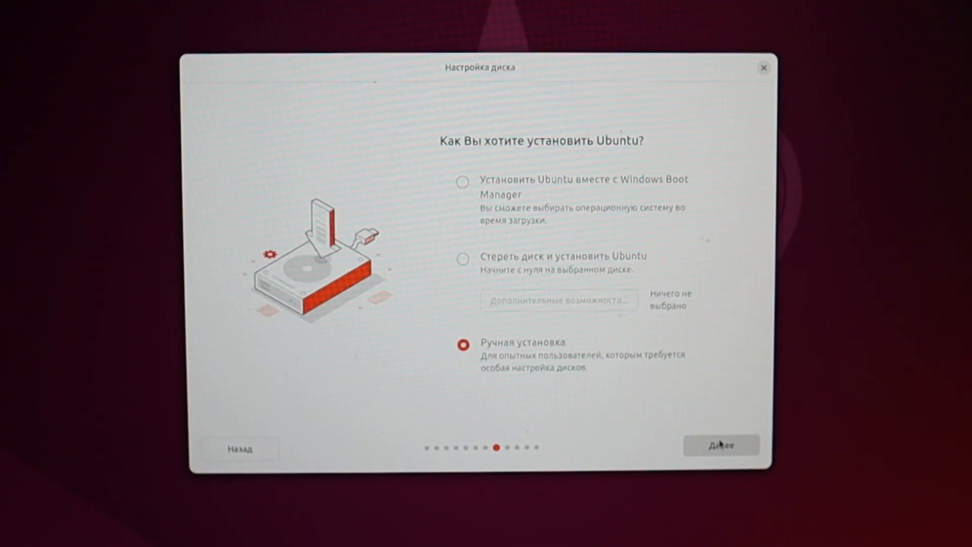
{"action": "left_click", "coordinate": [720, 444]}
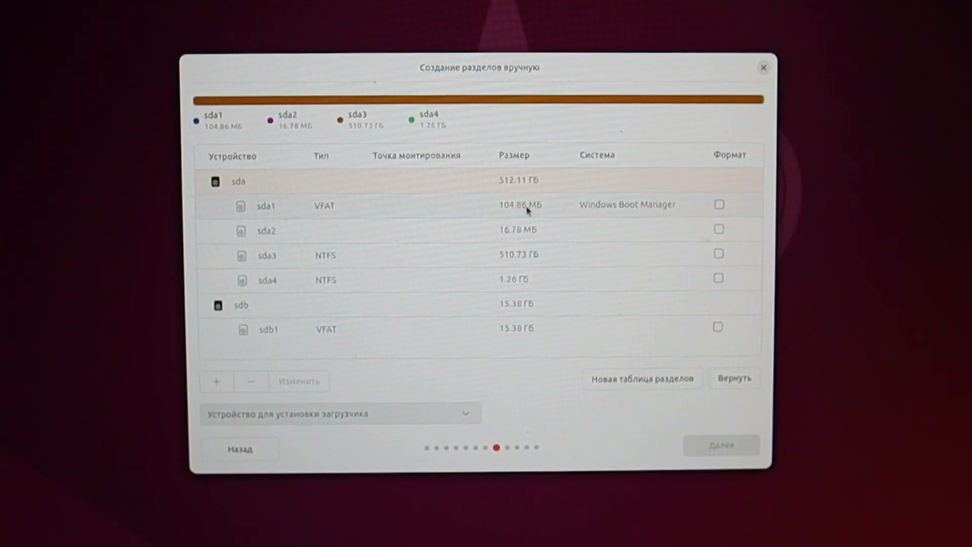
{"action": "mouse_move", "coordinate": [514, 260]}
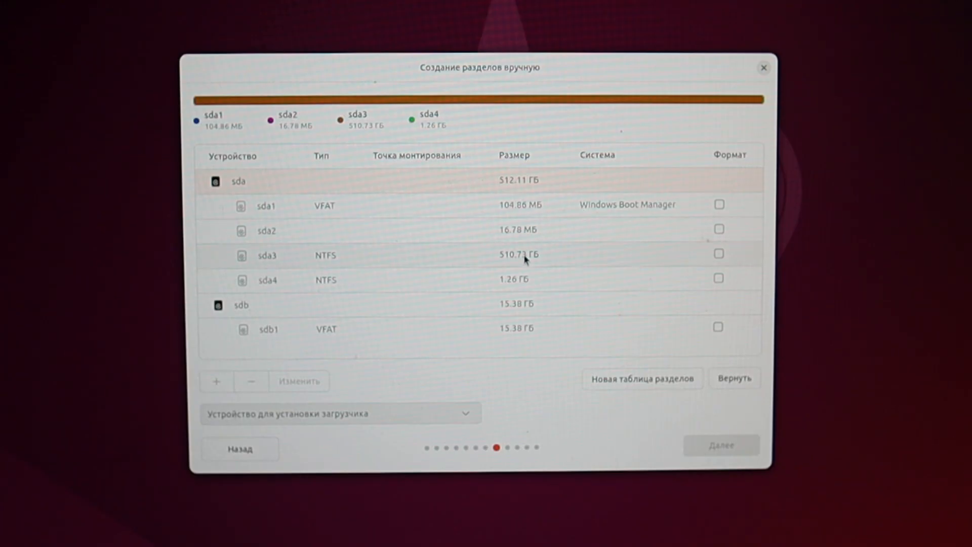
{"action": "mouse_move", "coordinate": [337, 263]}
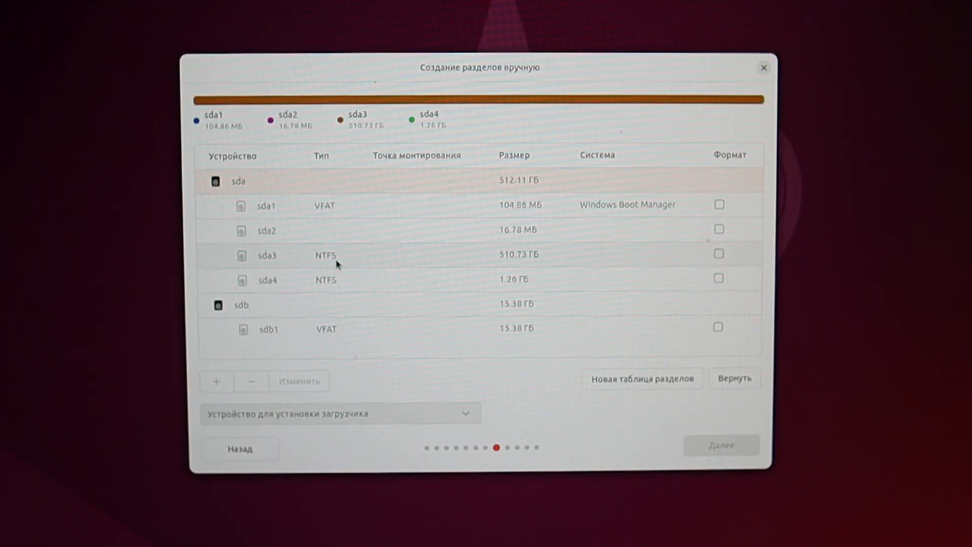
{"action": "left_click", "coordinate": [266, 255]}
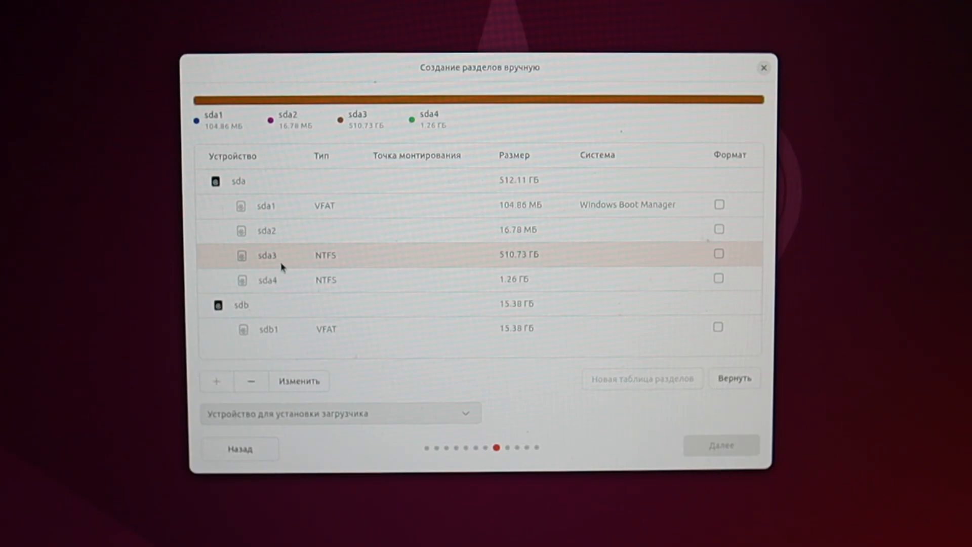
- Review sda3, then create a 30000 MB ext4 partition mounted at / in the free space
{"action": "left_click", "coordinate": [300, 380]}
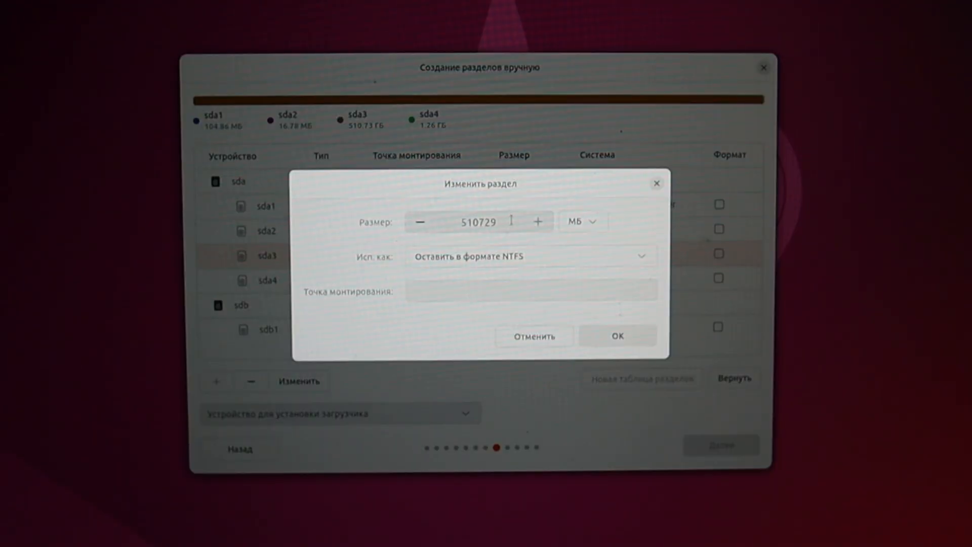
{"action": "left_click", "coordinate": [617, 335]}
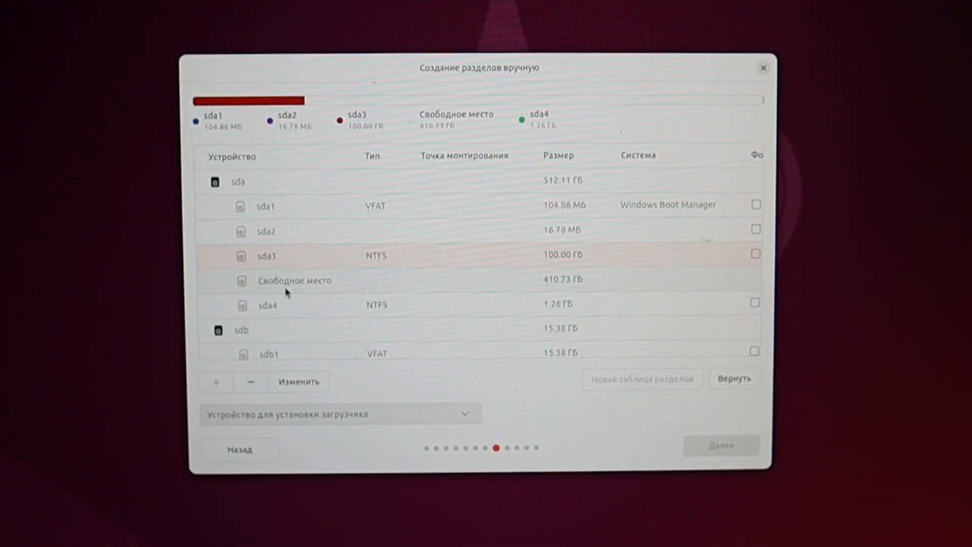
{"action": "left_click", "coordinate": [294, 280]}
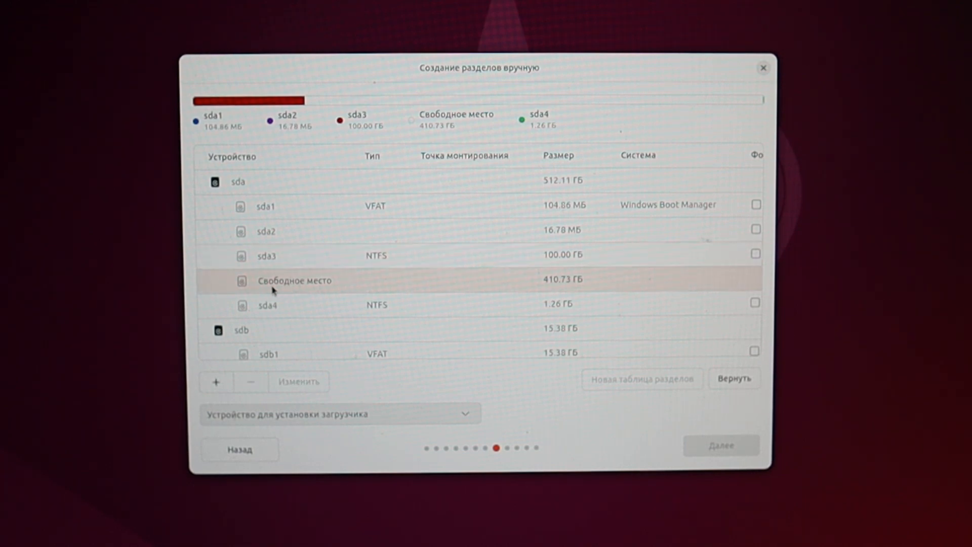
{"action": "left_click", "coordinate": [216, 382]}
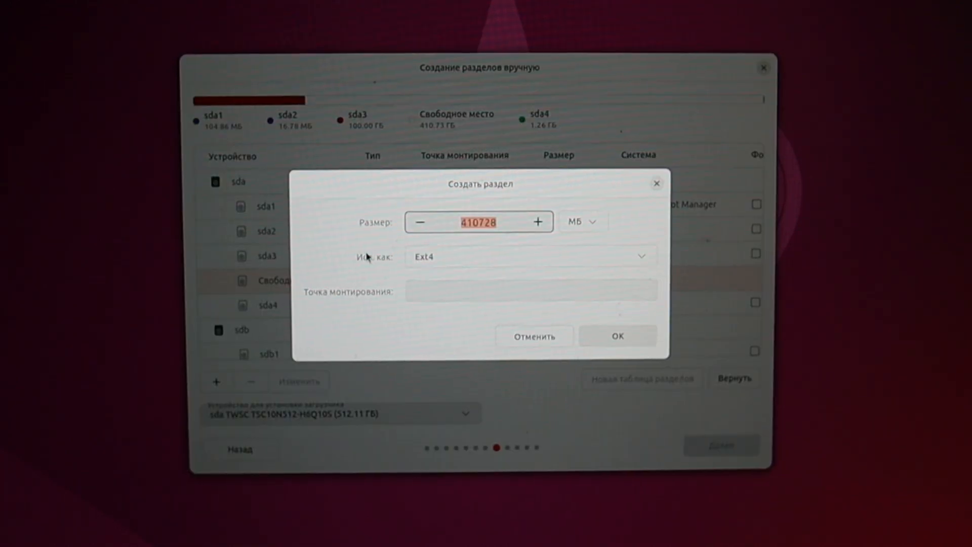
{"action": "type", "text": "30000"}
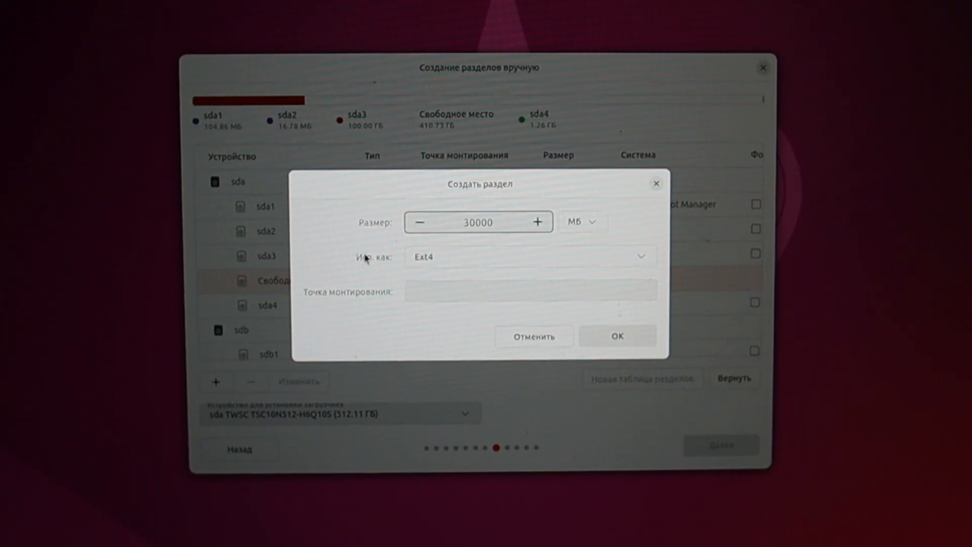
{"action": "left_click", "coordinate": [529, 290]}
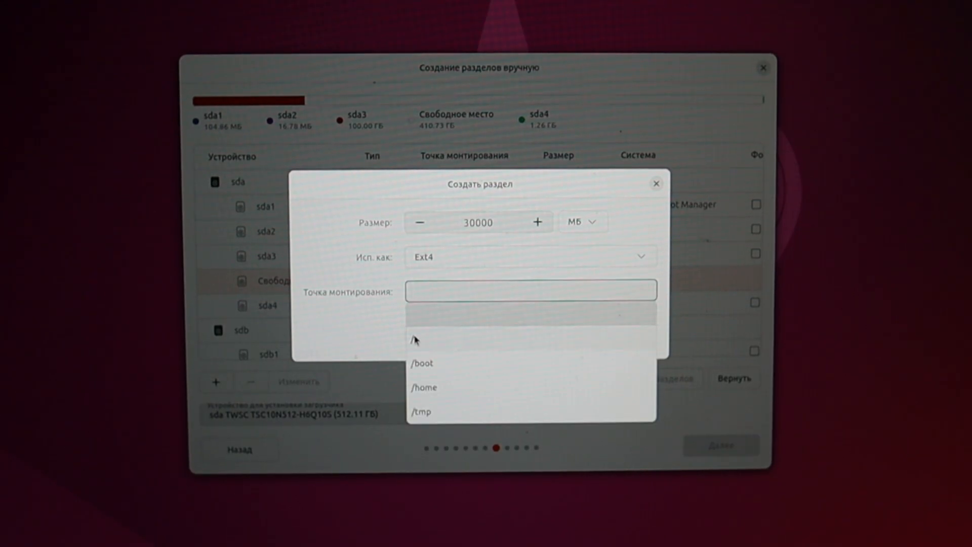
{"action": "left_click", "coordinate": [418, 339]}
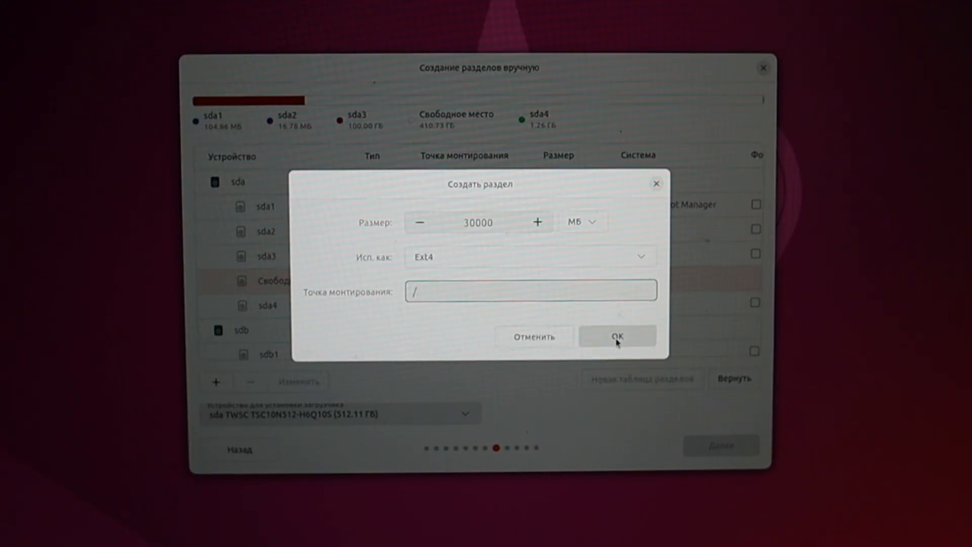
{"action": "left_click", "coordinate": [616, 335]}
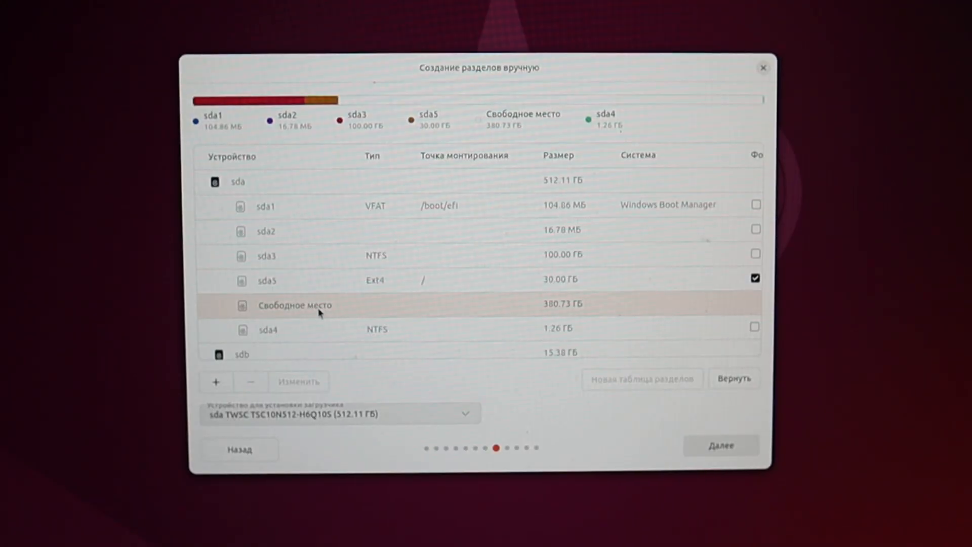
- Create a /home ext4 partition from the remaining 380.73 GB of free space
{"action": "left_click", "coordinate": [216, 382]}
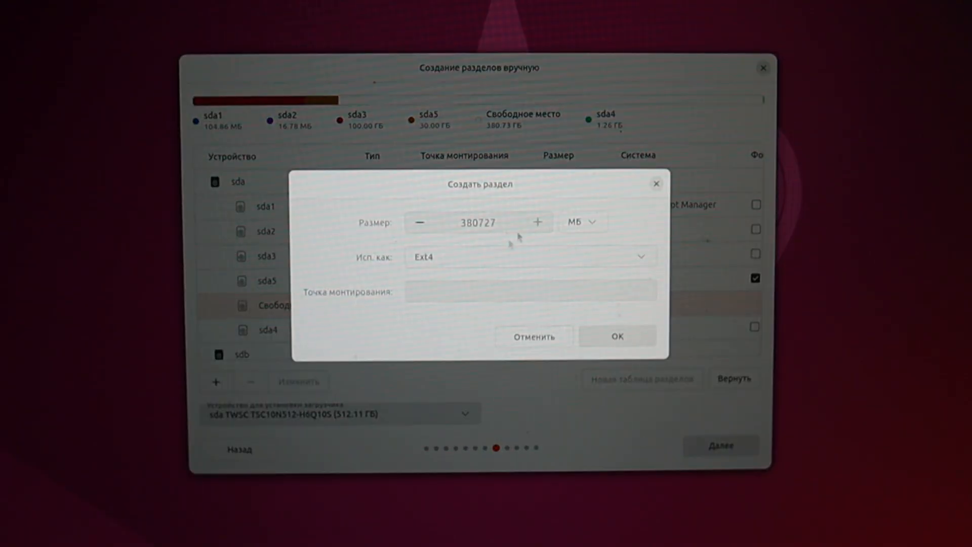
{"action": "left_click", "coordinate": [529, 289]}
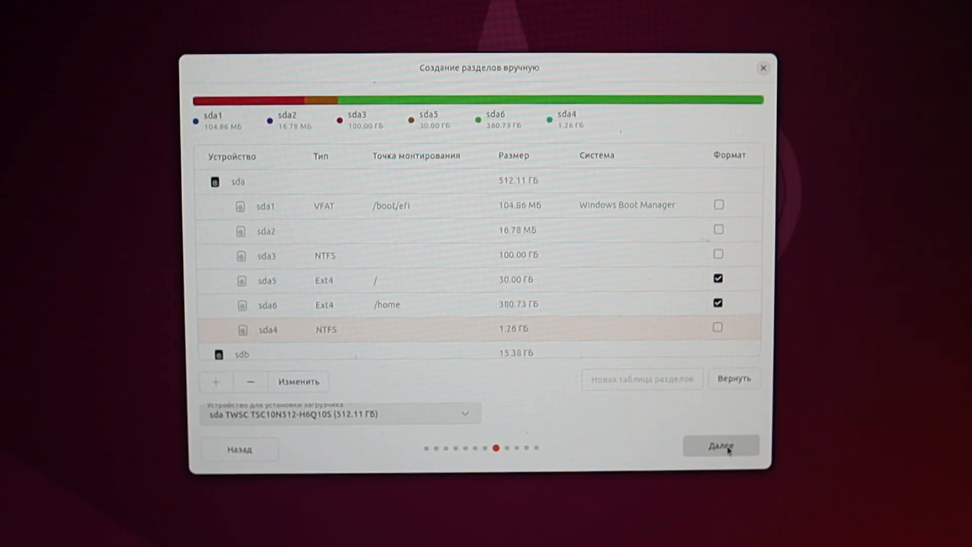
- Enter the account name 'PCNP' and password, review the summary and start the installation
{"action": "left_click", "coordinate": [720, 446]}
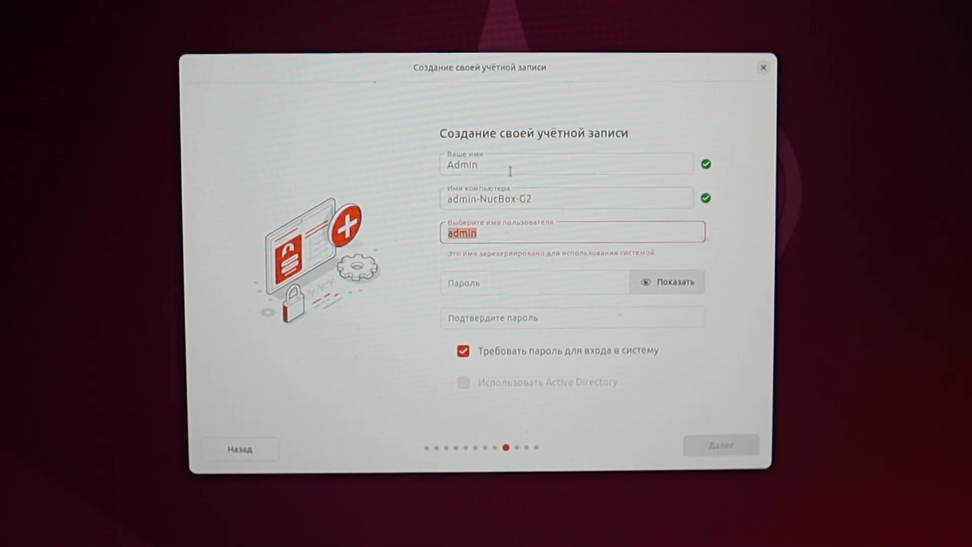
{"action": "type", "text": "PCNP"}
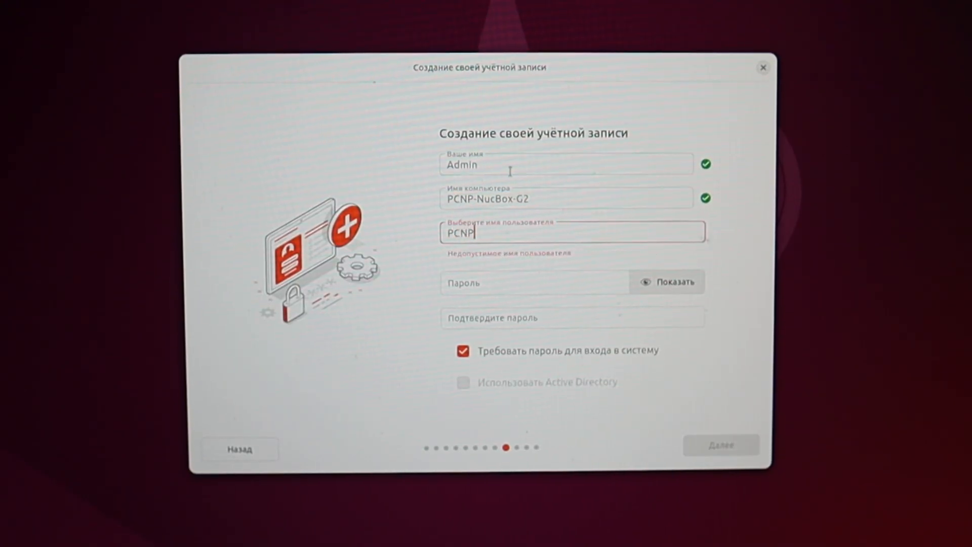
{"action": "left_click", "coordinate": [534, 282]}
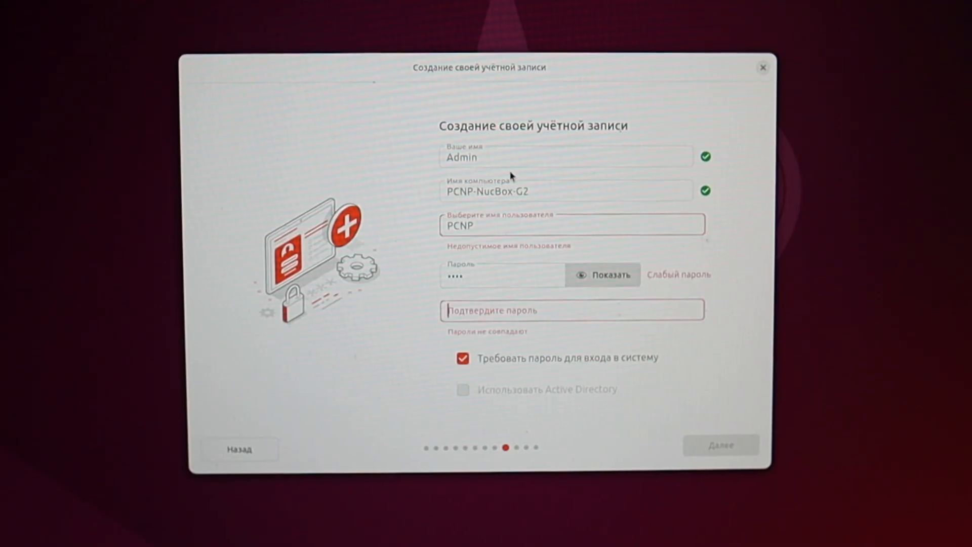
{"action": "left_click", "coordinate": [720, 444]}
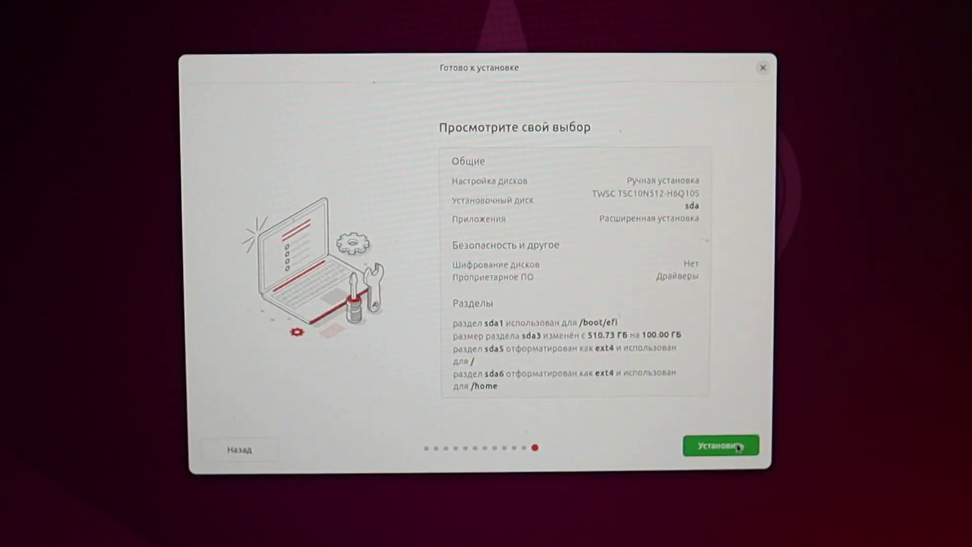
{"action": "left_click", "coordinate": [720, 446]}
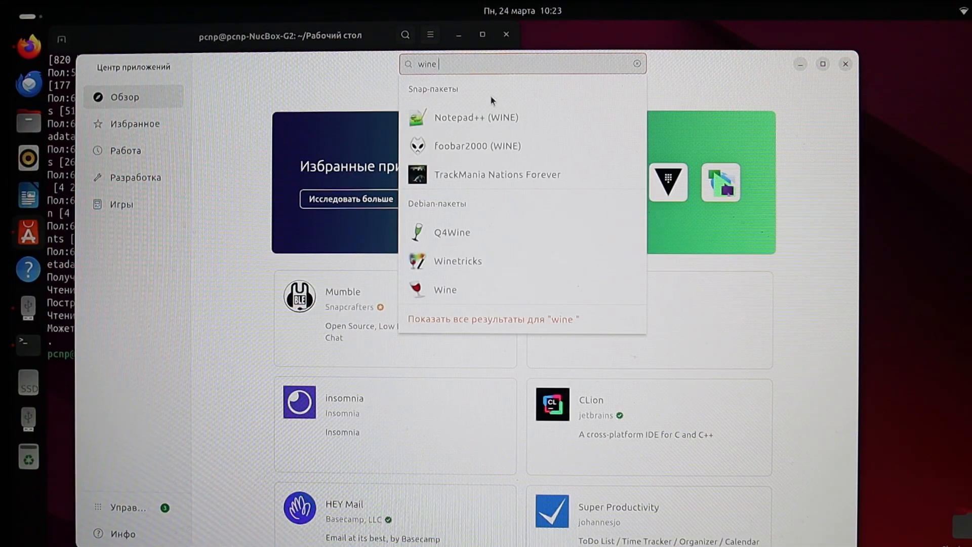
{"action": "mouse_move", "coordinate": [453, 294]}
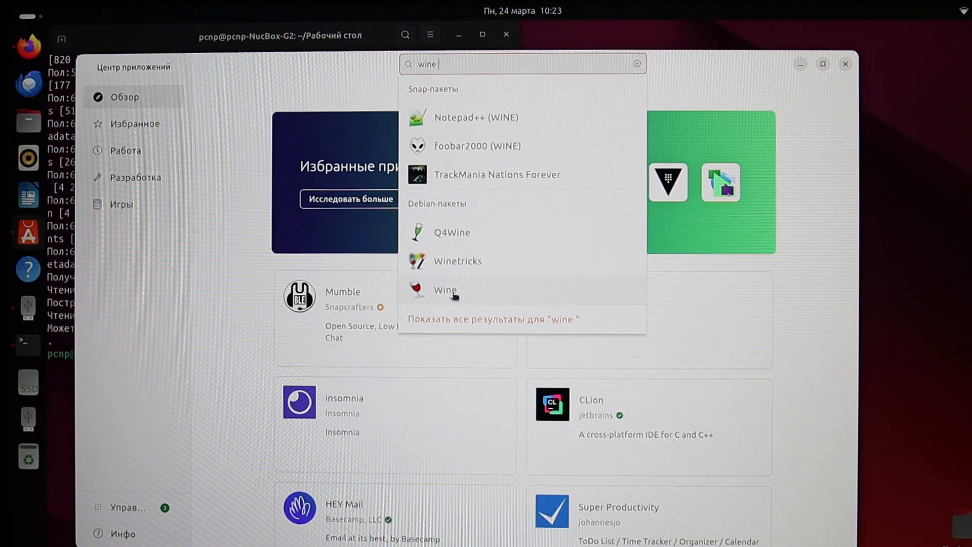
{"action": "left_click", "coordinate": [492, 318]}
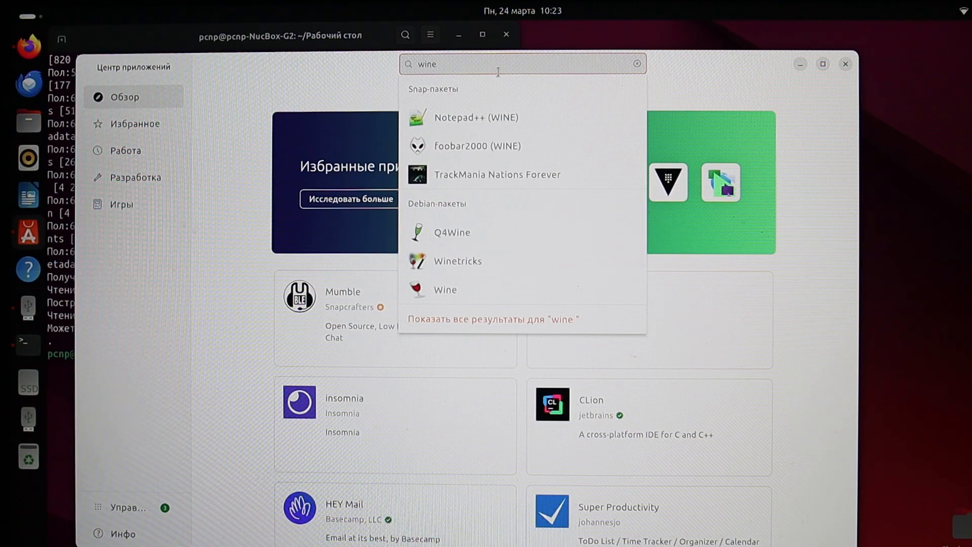
{"action": "mouse_move", "coordinate": [452, 237]}
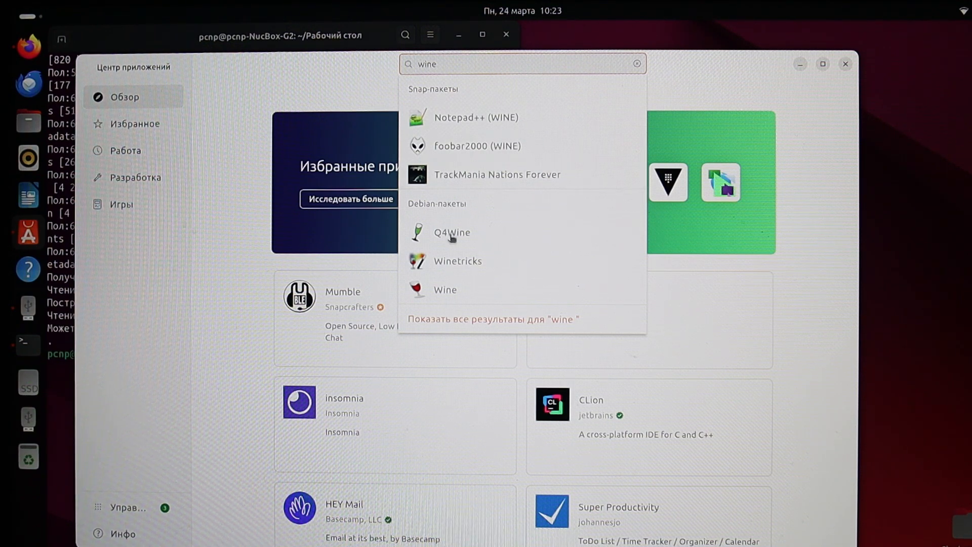
{"action": "mouse_move", "coordinate": [464, 118]}
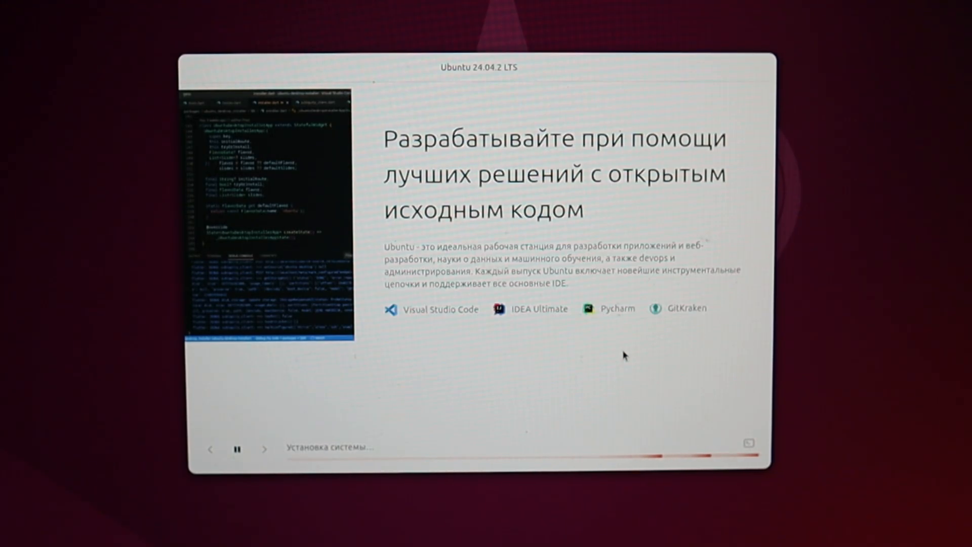
- Restart the computer after Ubuntu 24.04.2 LTS finishes installing
{"action": "left_click", "coordinate": [265, 448]}
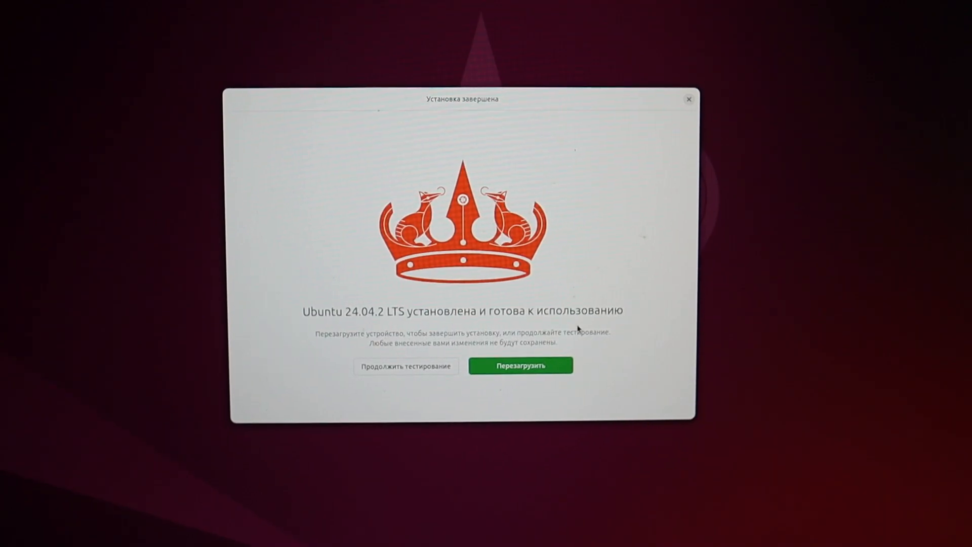
{"action": "mouse_move", "coordinate": [542, 351]}
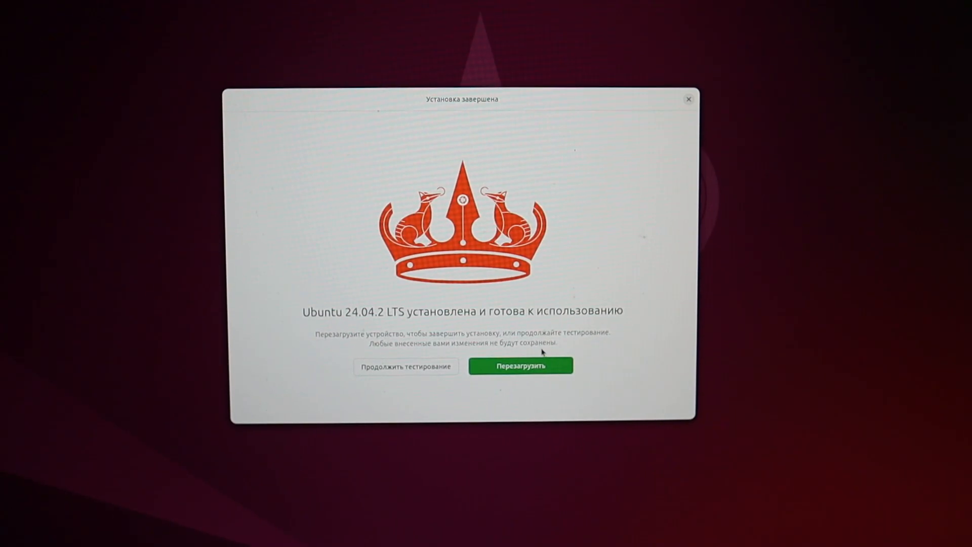
{"action": "left_click", "coordinate": [520, 365]}
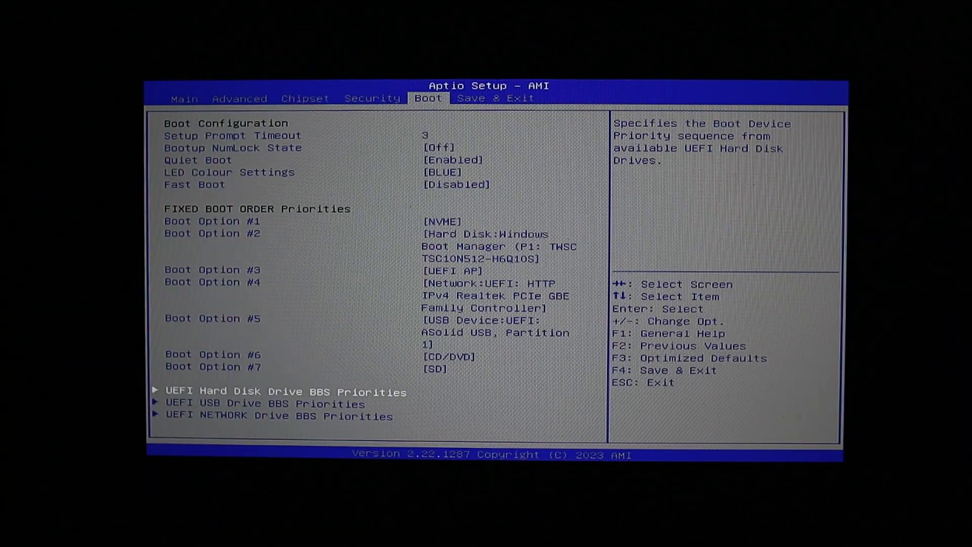
- Show the UEFI hard disk boot priorities listing Windows Boot Manager first and ubuntu second
{"action": "key", "text": "Enter"}
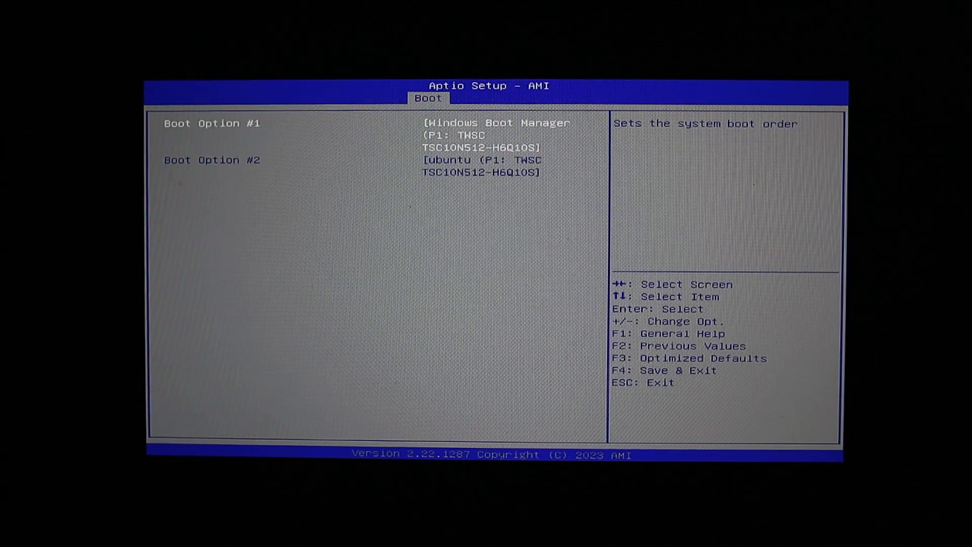